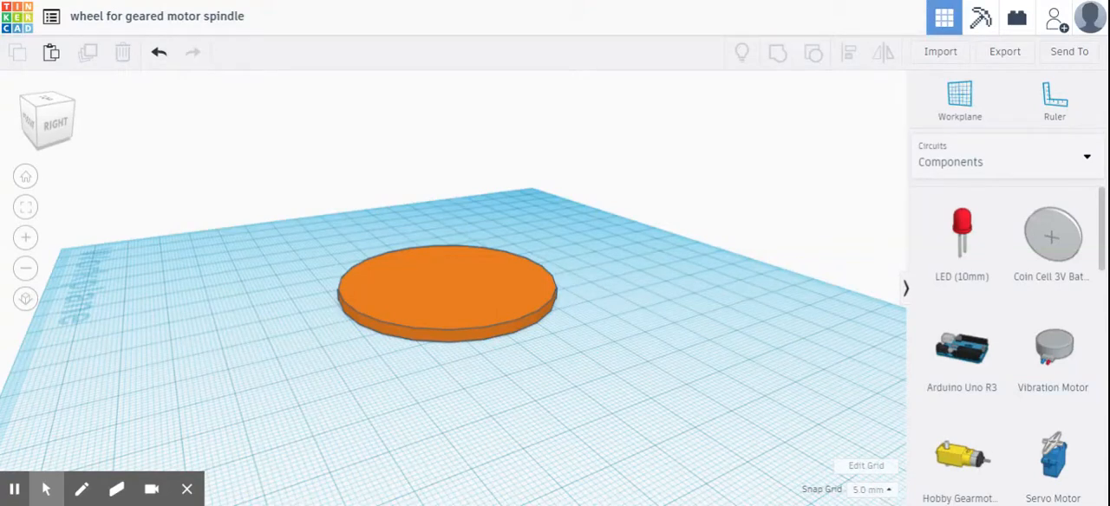
pyautogui.moveTo(950, 431)
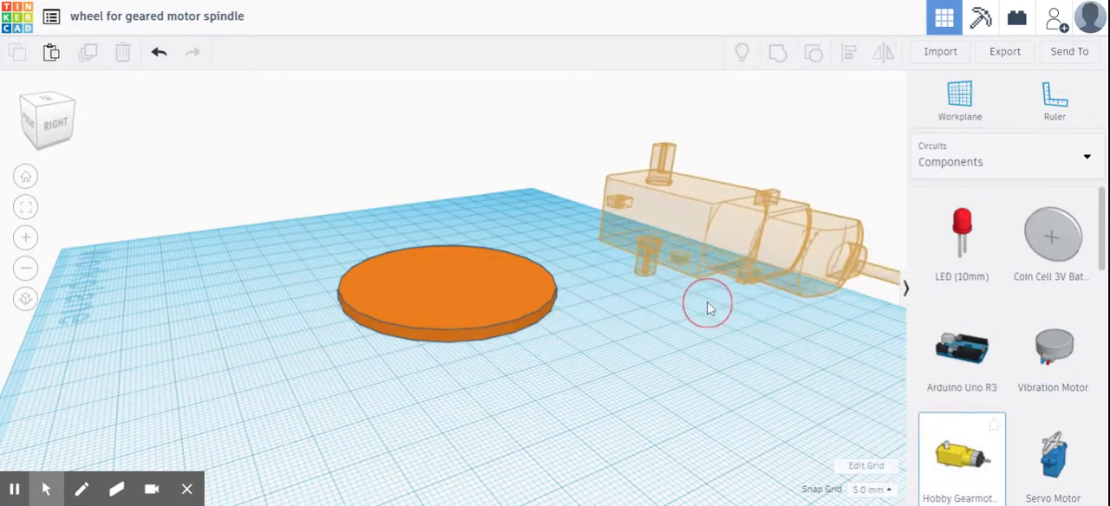
# Step: Place a Hobby Gearmotor from the Circuits components onto the workplane beside the orange disc
pyautogui.moveTo(708, 304); pyautogui.dragTo(587, 408)
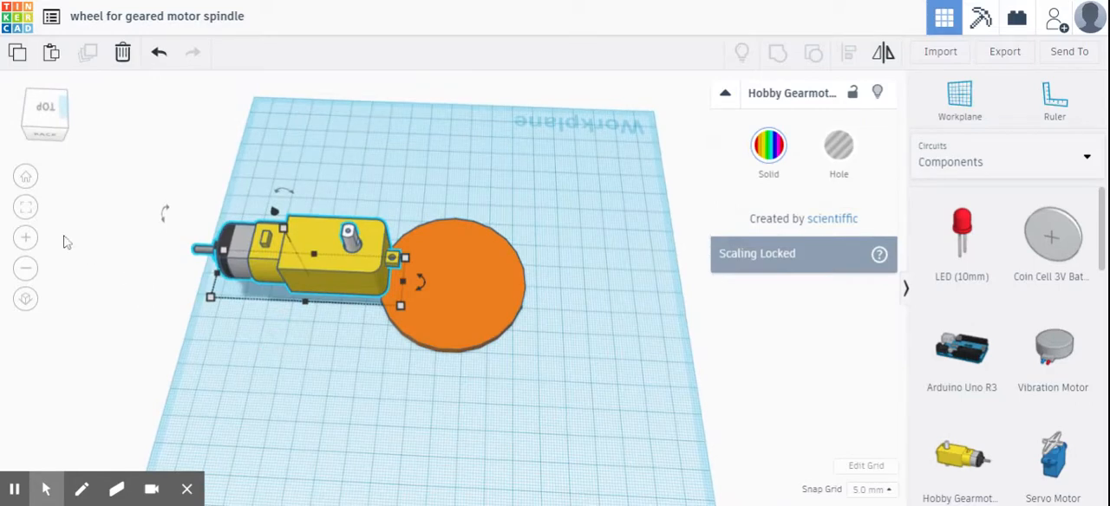
# Step: Move the gearmotor so its spindle lies inside the orange wheel disc
pyautogui.click(45, 108)
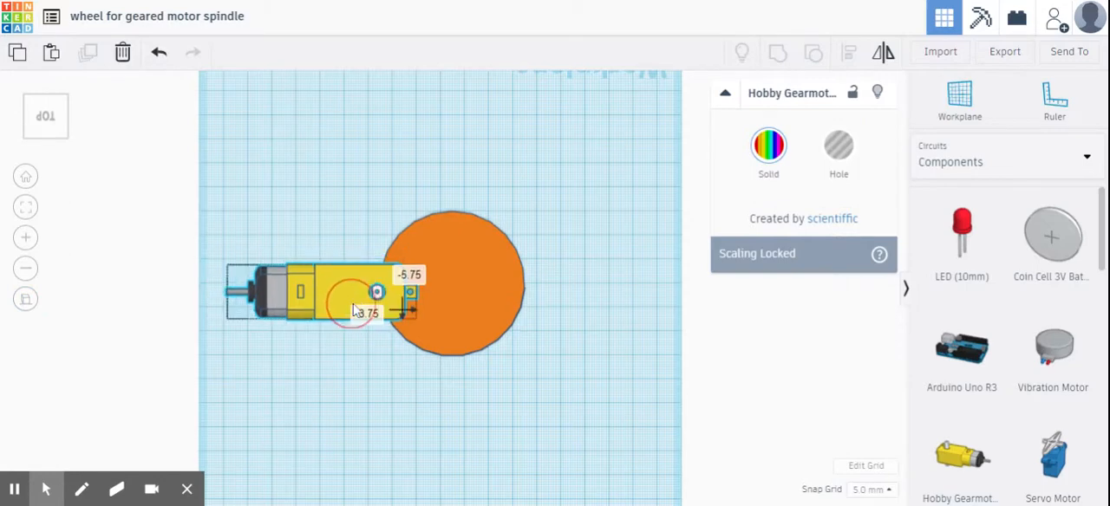
pyautogui.moveTo(378, 291); pyautogui.dragTo(407, 269)
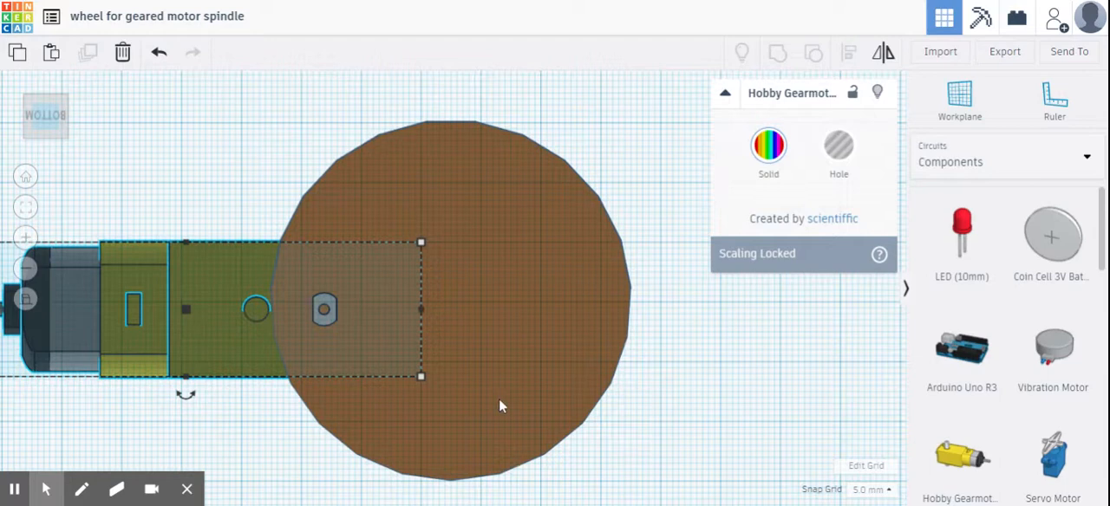
pyautogui.moveTo(593, 287)
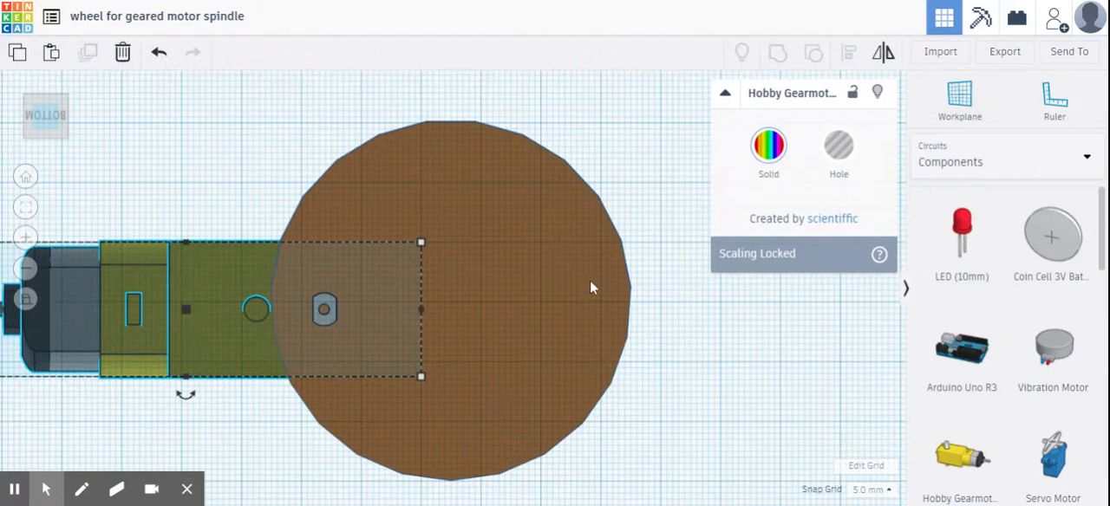
pyautogui.moveTo(593, 292)
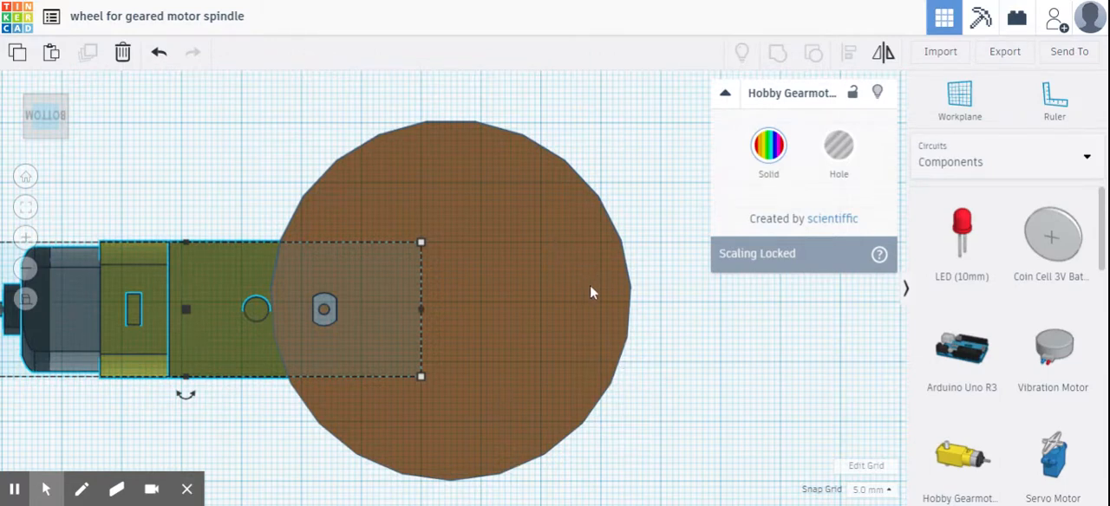
pyautogui.moveTo(655, 359)
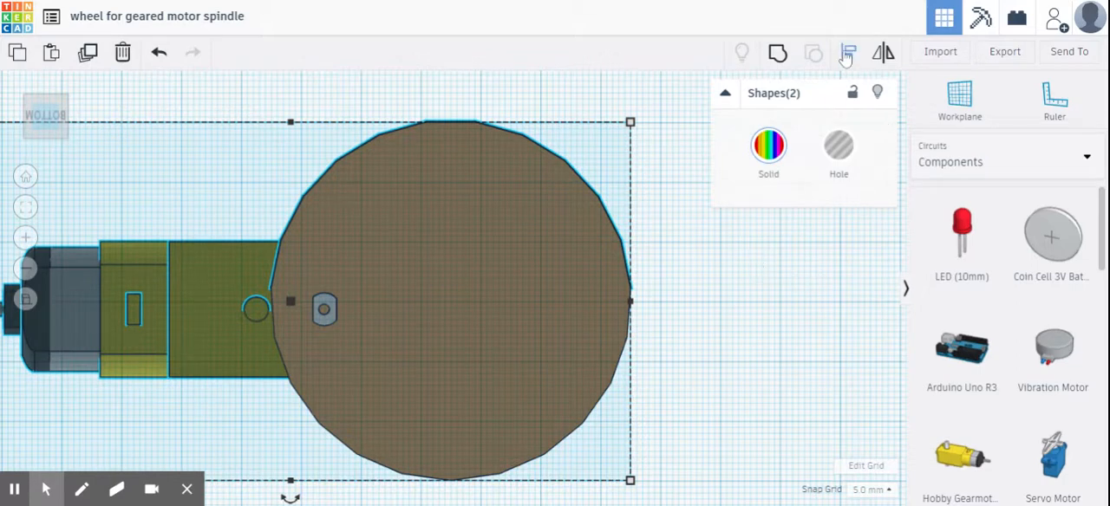
pyautogui.moveTo(846, 52)
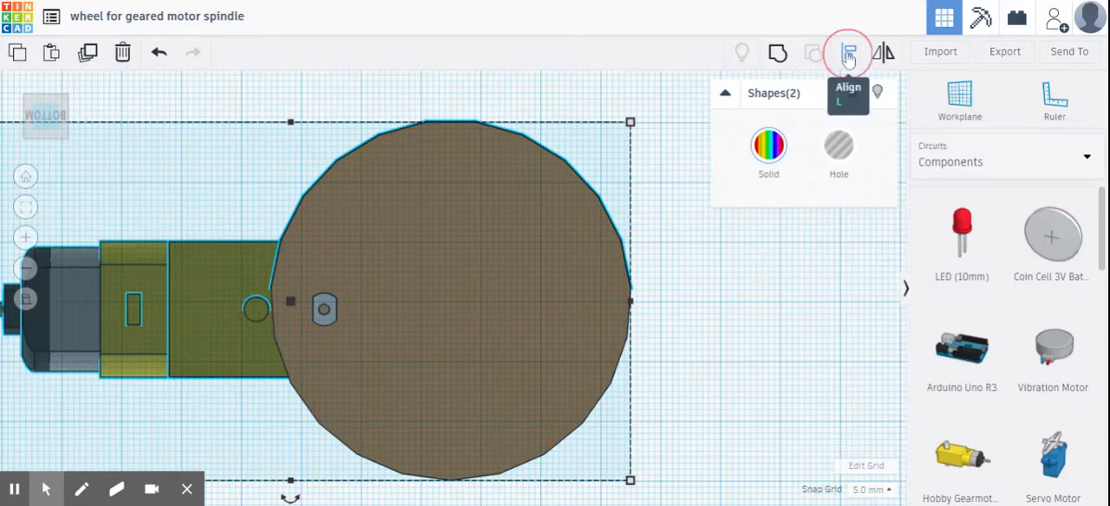
# Step: Start the Align tool on the selected gearmotor and wheel disc
pyautogui.click(848, 52)
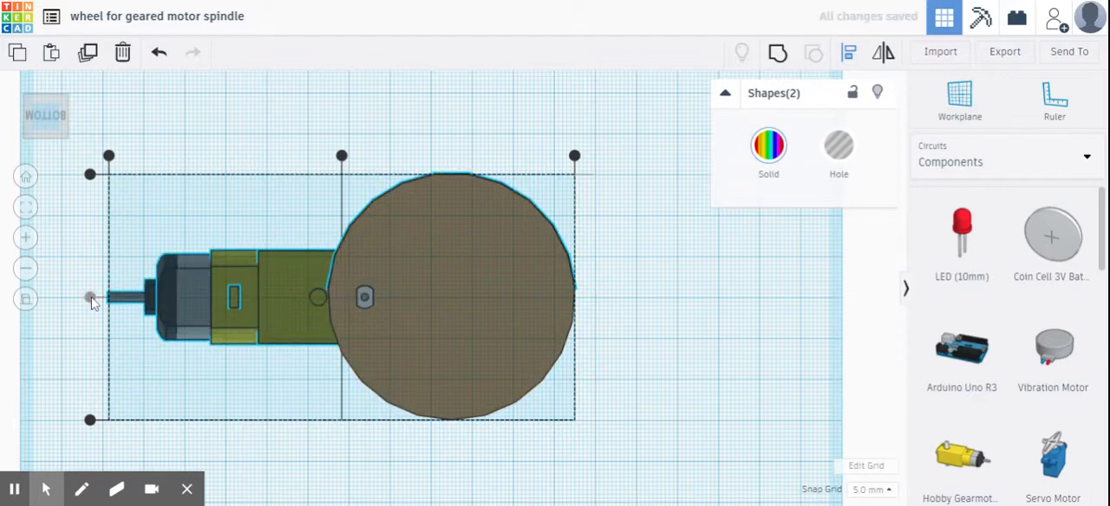
pyautogui.moveTo(90, 301)
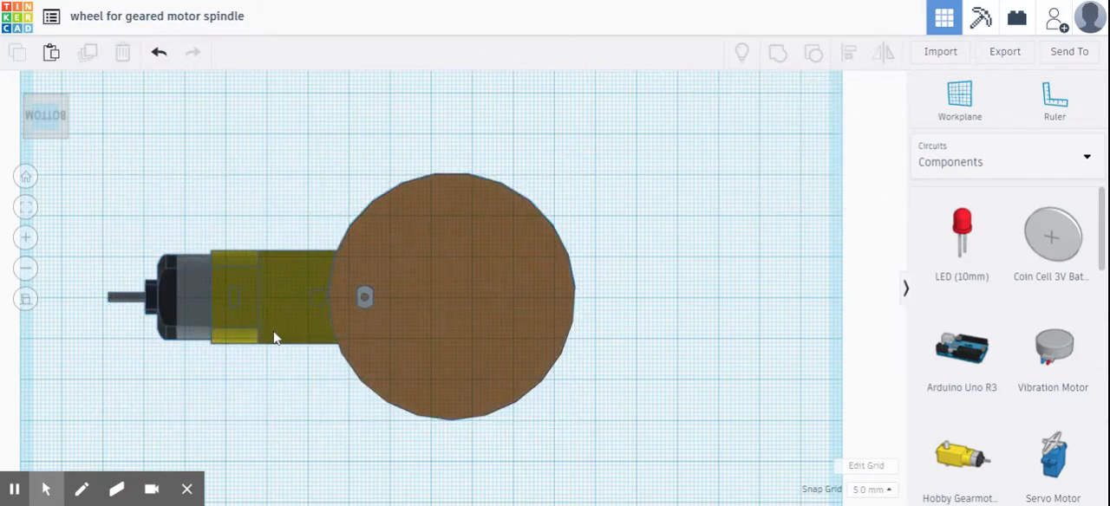
# Step: Slide the gearmotor alone so its spindle lands on the disc's centre, seen from below
pyautogui.click(260, 298)
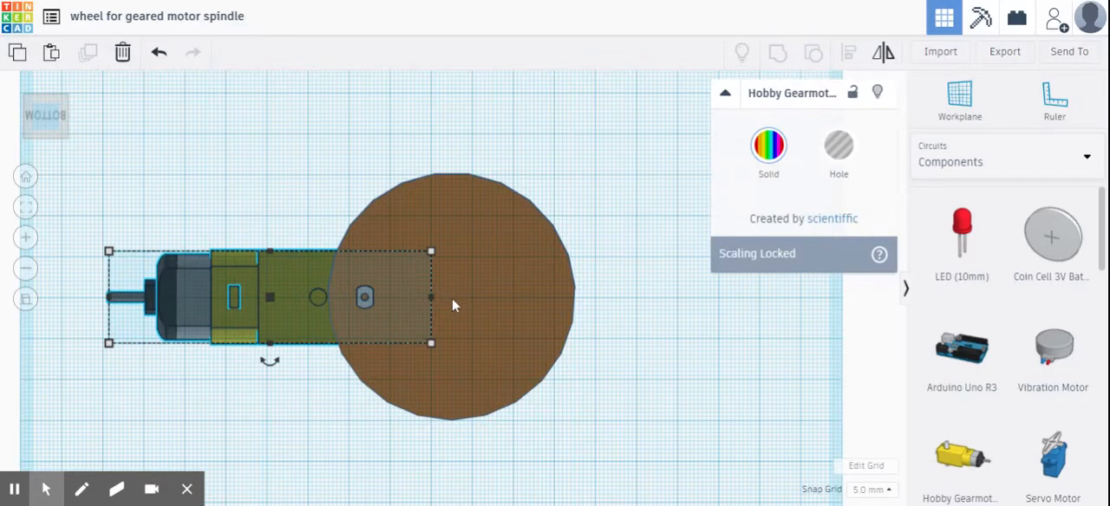
pyautogui.moveTo(278, 328)
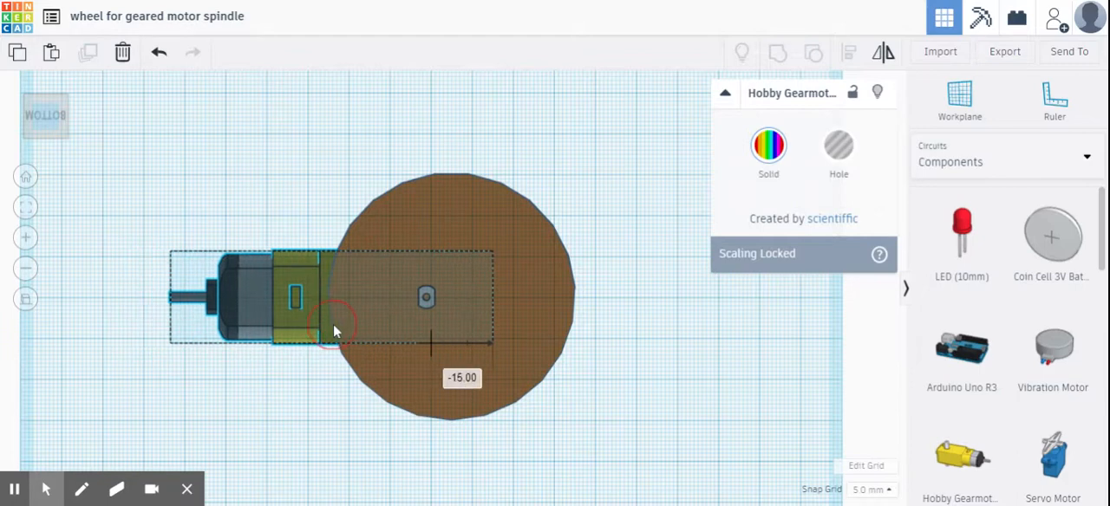
pyautogui.moveTo(338, 332); pyautogui.dragTo(355, 331)
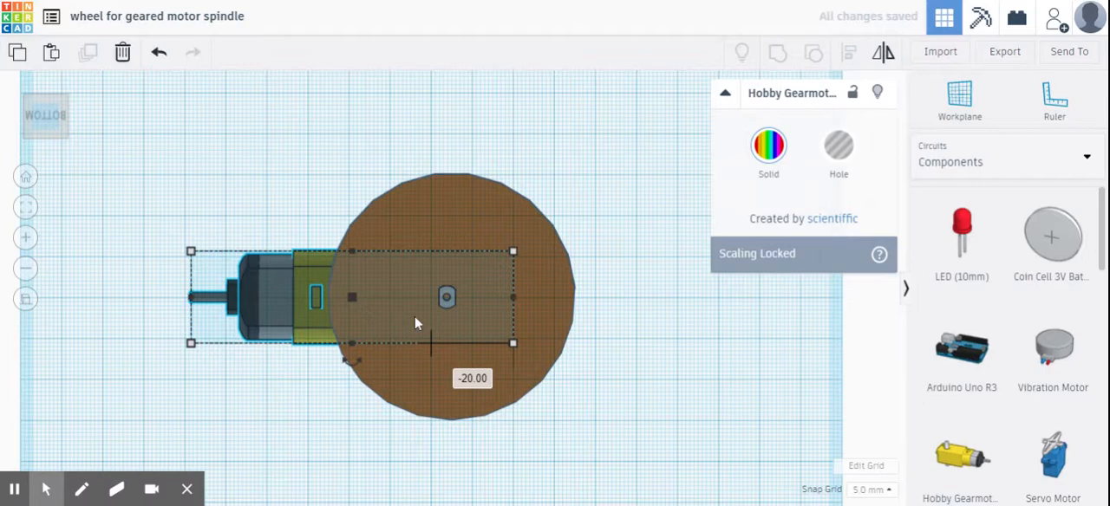
pyautogui.moveTo(308, 333)
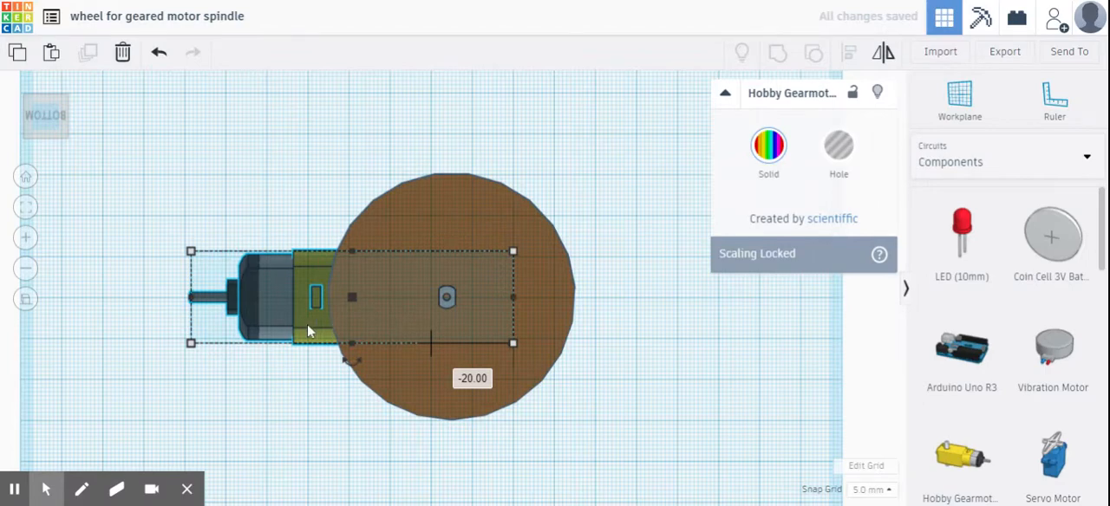
pyautogui.click(531, 371)
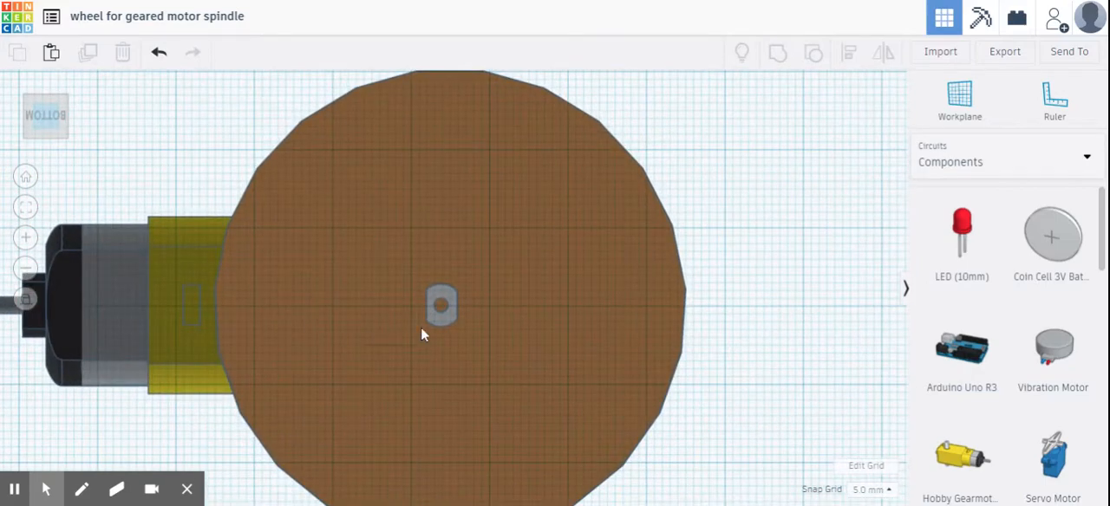
pyautogui.moveTo(434, 333)
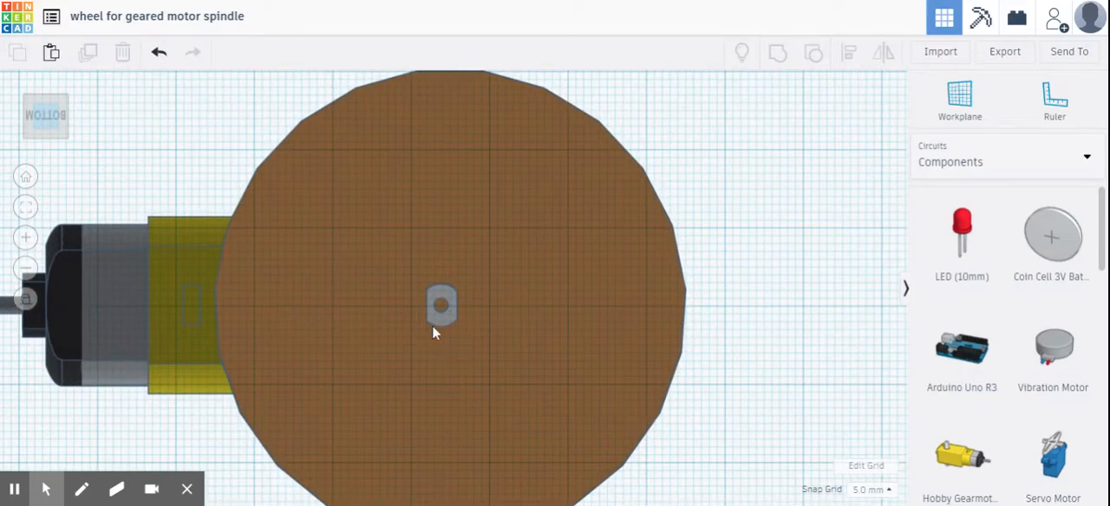
pyautogui.moveTo(489, 315)
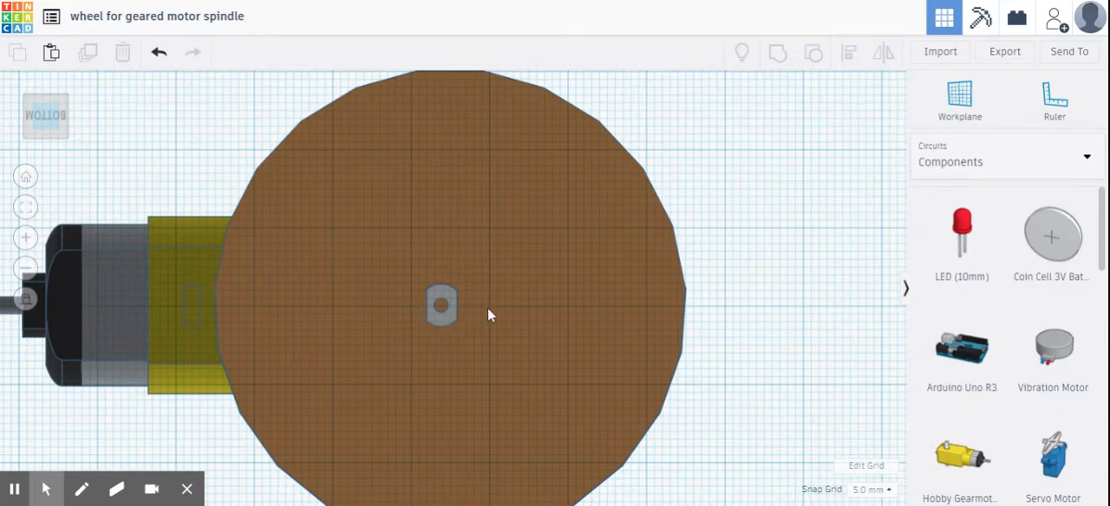
pyautogui.moveTo(465, 311)
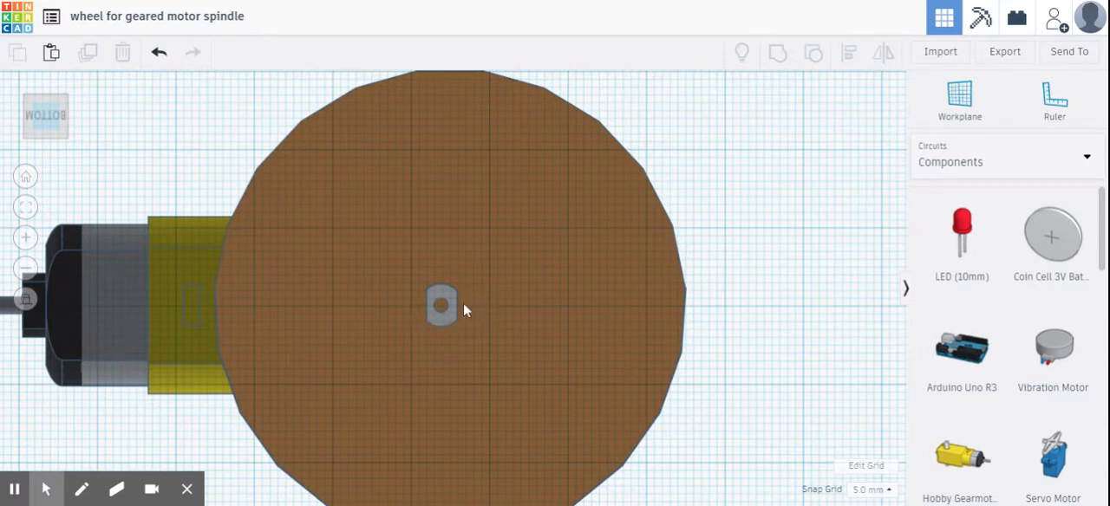
pyautogui.moveTo(449, 319)
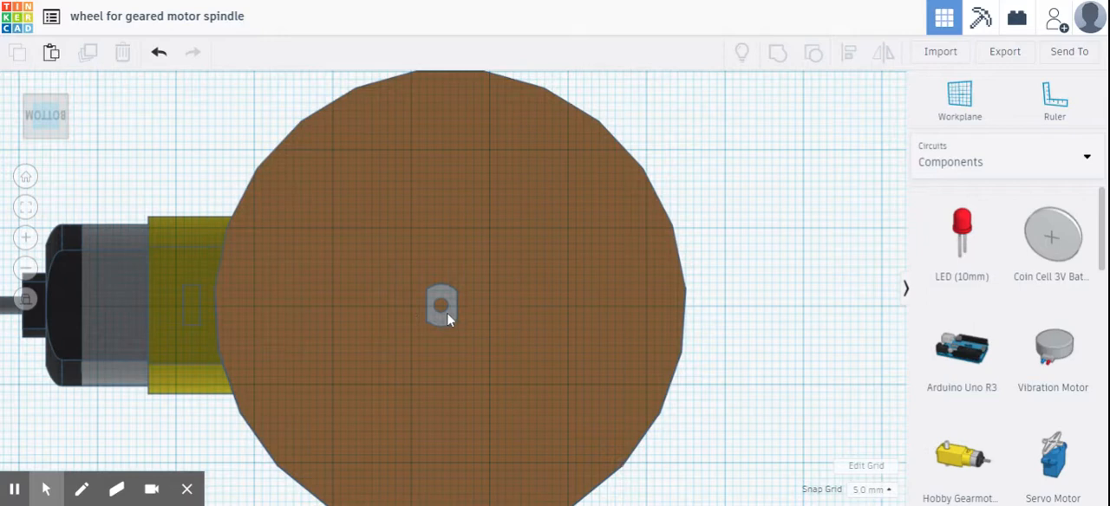
# Step: Select the gearmotor and set the Snap Grid spacing to 0.1 mm for fine nudging
pyautogui.click(442, 305)
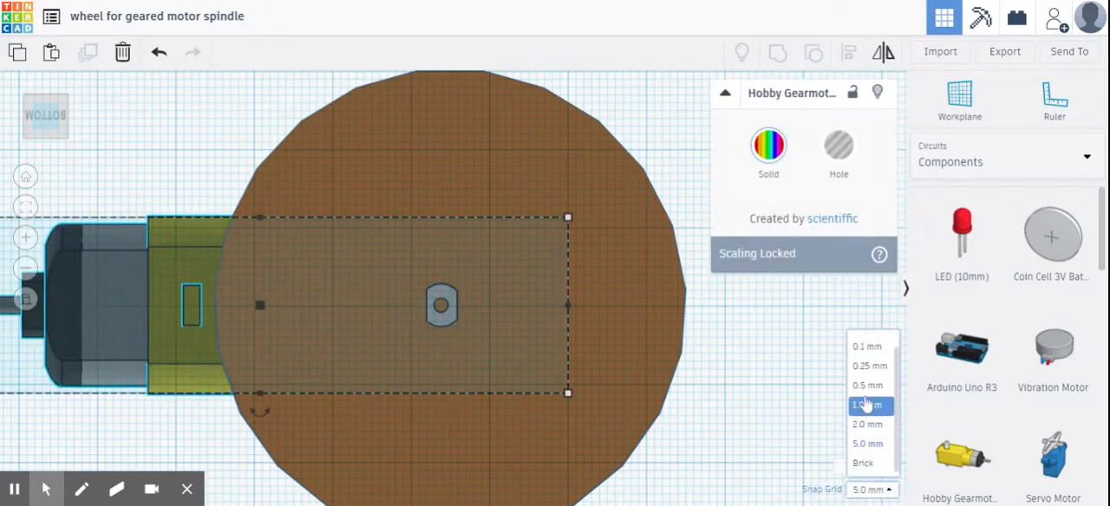
pyautogui.click(867, 347)
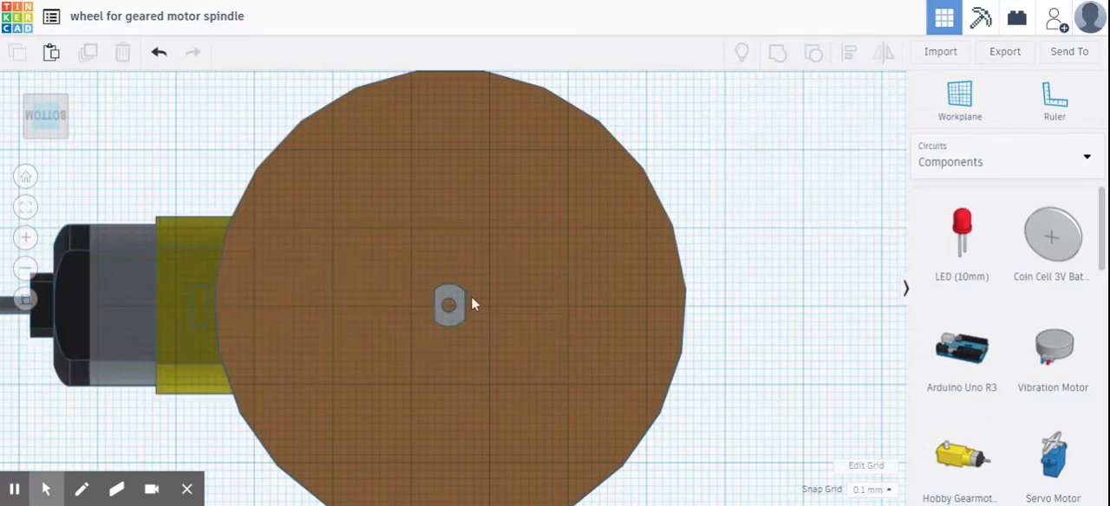
pyautogui.moveTo(457, 291)
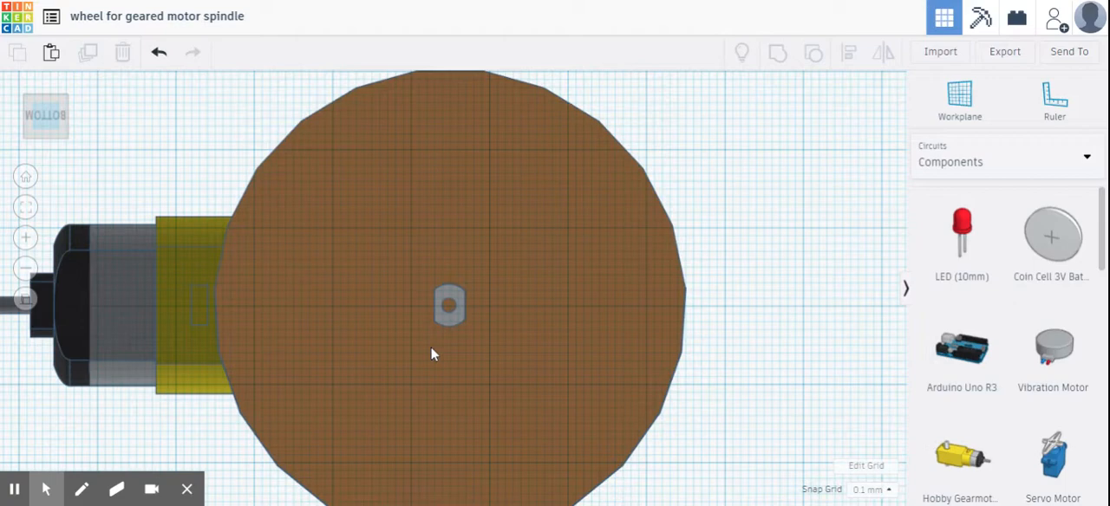
pyautogui.moveTo(710, 191)
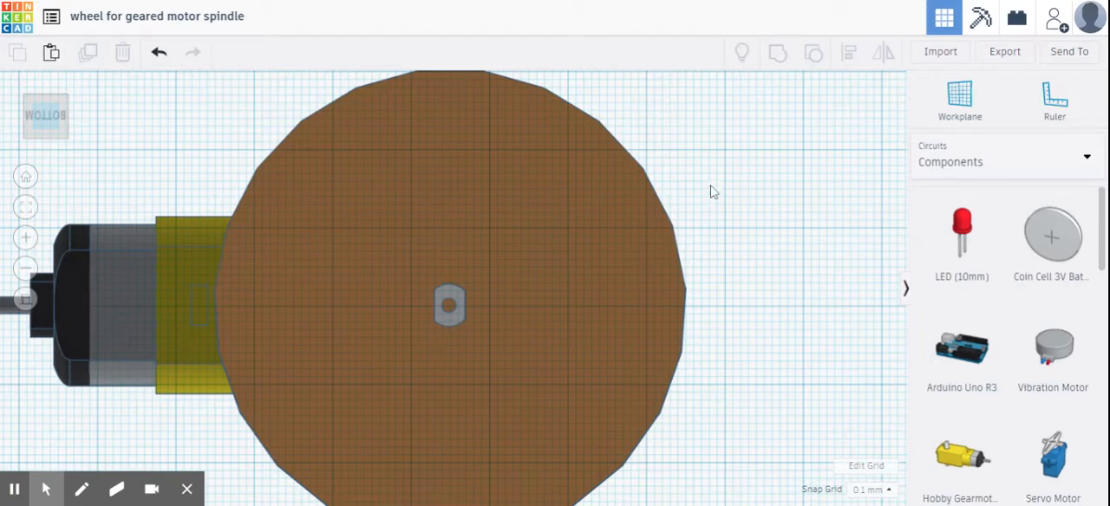
pyautogui.moveTo(739, 180)
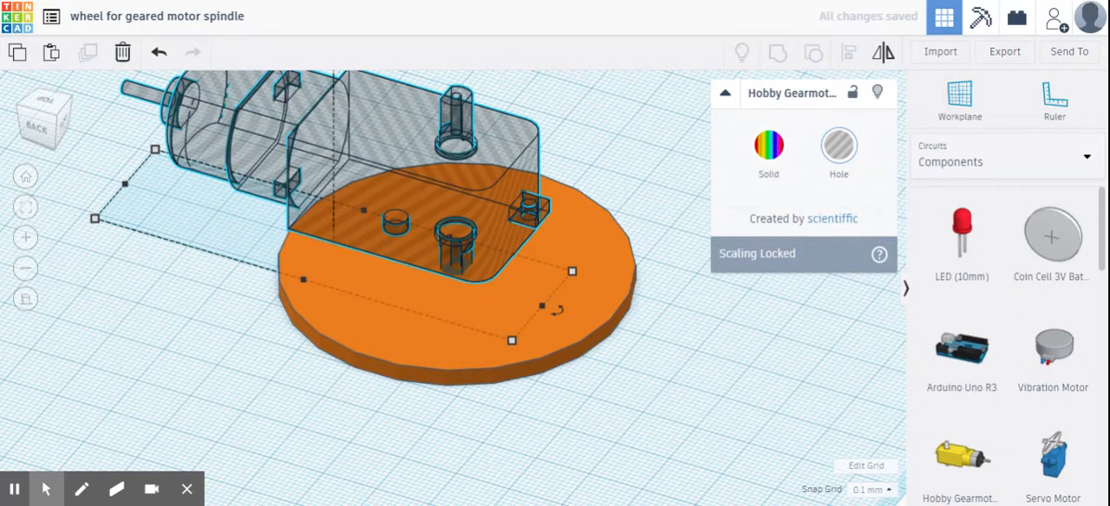
# Step: Select the orange wheel cylinder to show its Shape settings panel
pyautogui.click(641, 286)
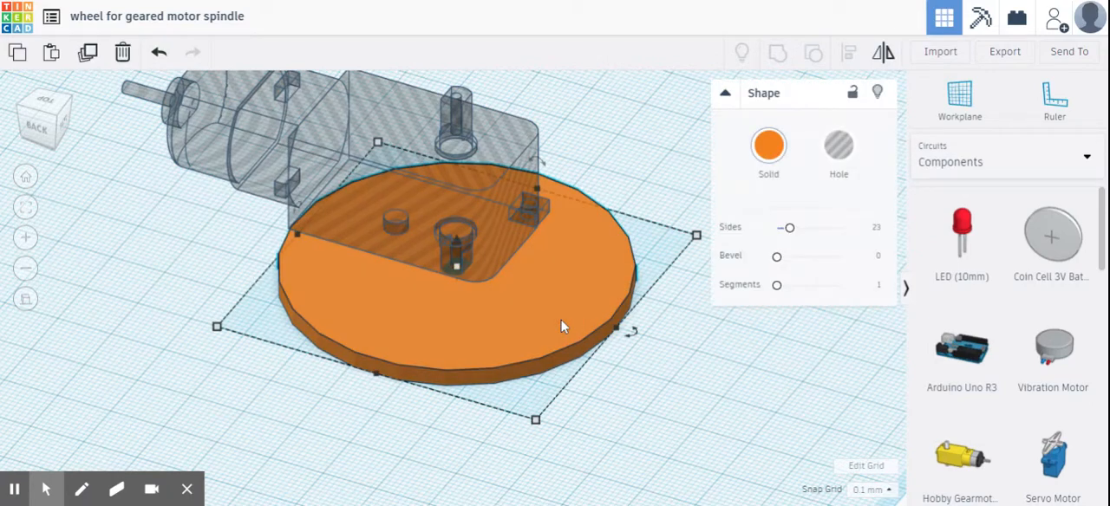
pyautogui.moveTo(344, 260)
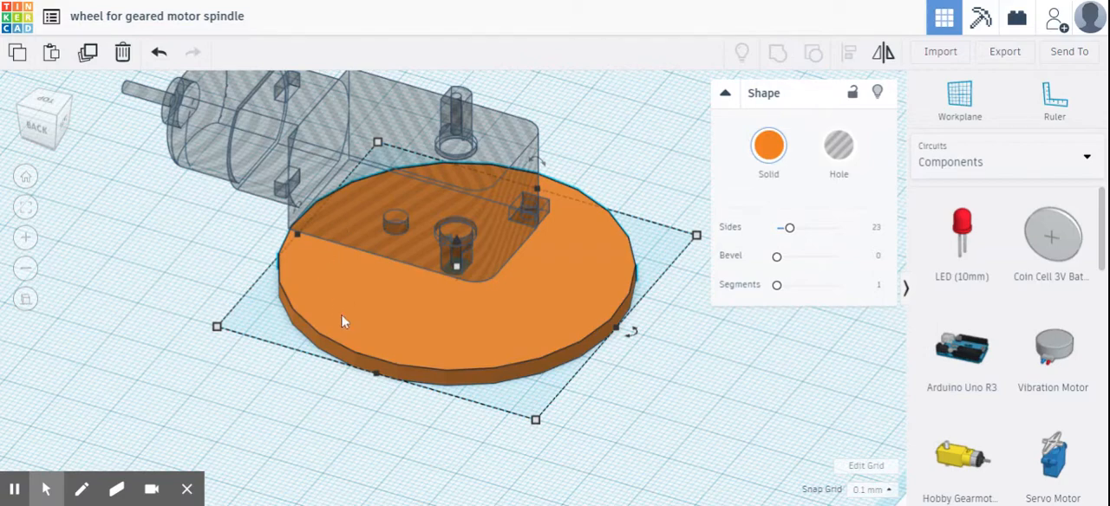
pyautogui.moveTo(791, 227)
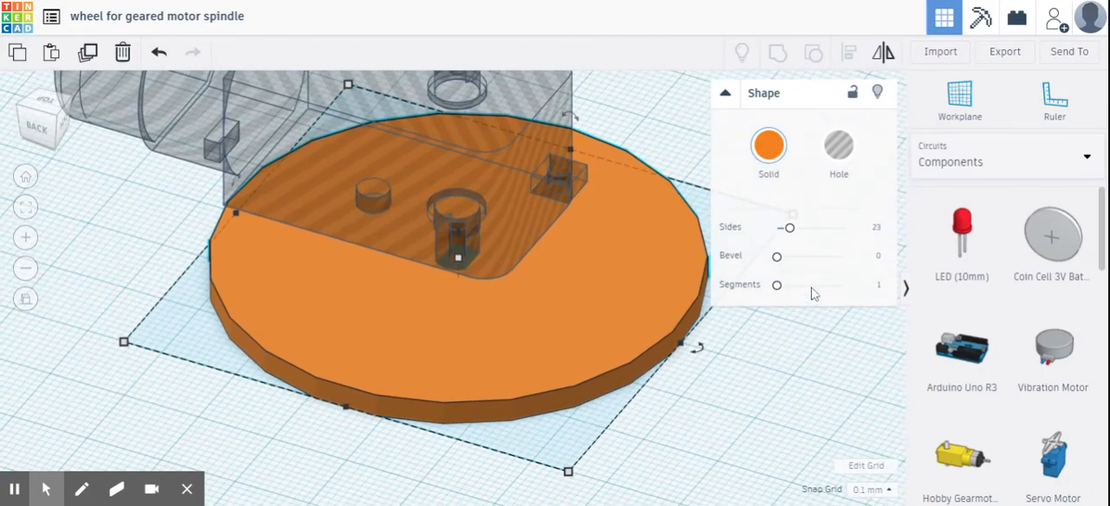
# Step: Raise the wheel's Sides slider so its rim becomes smooth and round
pyautogui.click(787, 227)
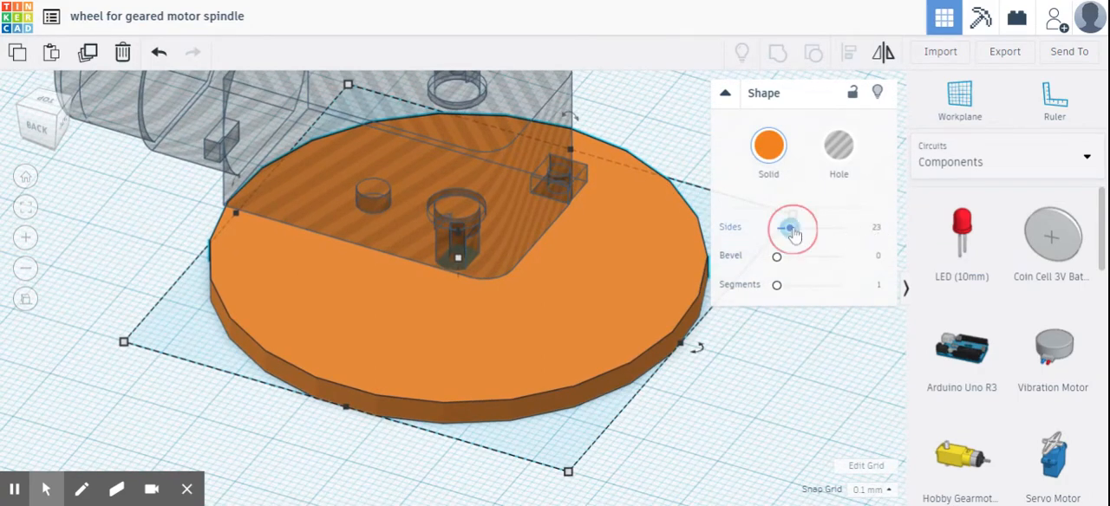
pyautogui.moveTo(791, 227); pyautogui.dragTo(860, 227)
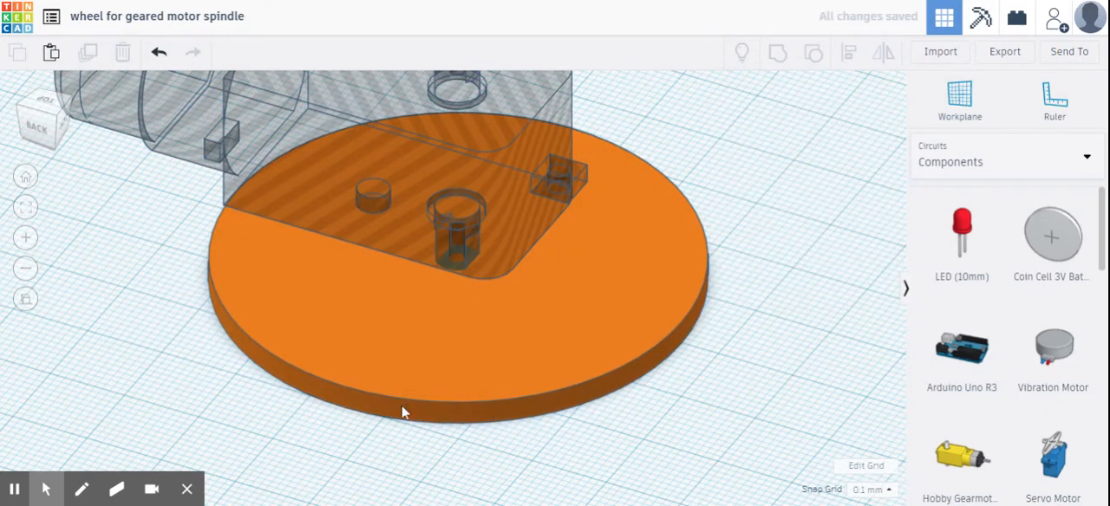
pyautogui.moveTo(426, 409)
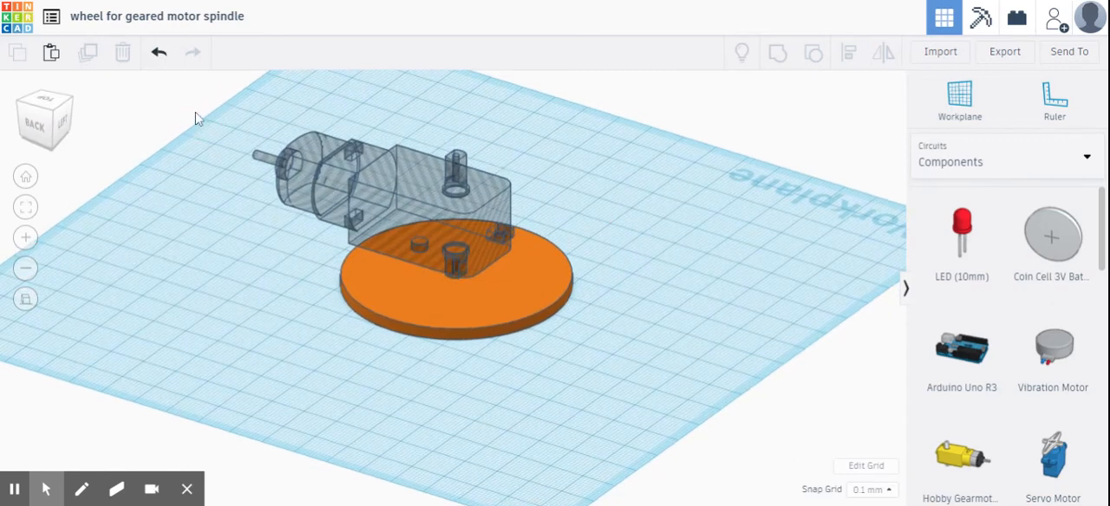
# Step: Group the wheel with the motor hole to cut a spindle-shaped hole through its centre
pyautogui.moveTo(198, 117); pyautogui.dragTo(673, 388)
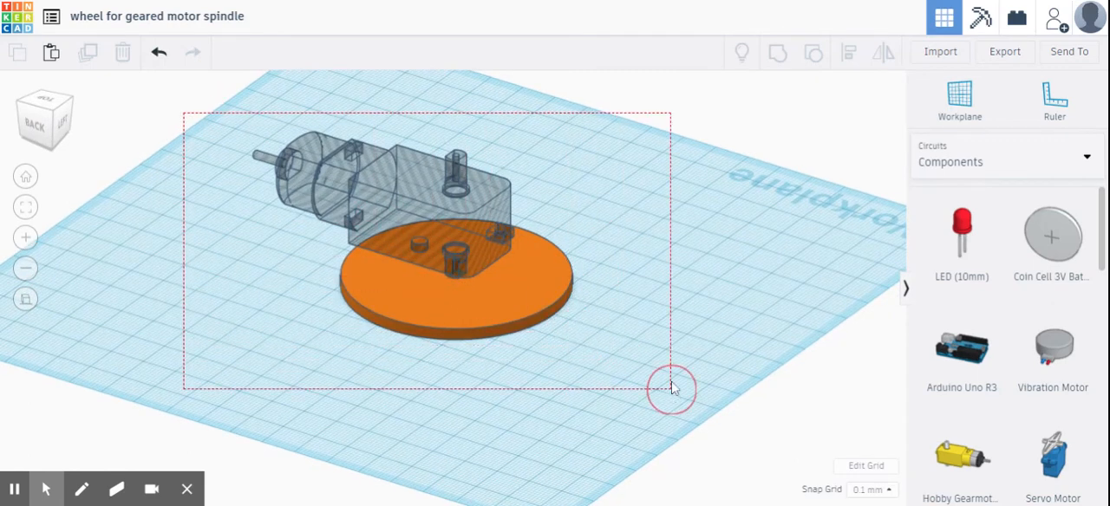
pyautogui.click(777, 52)
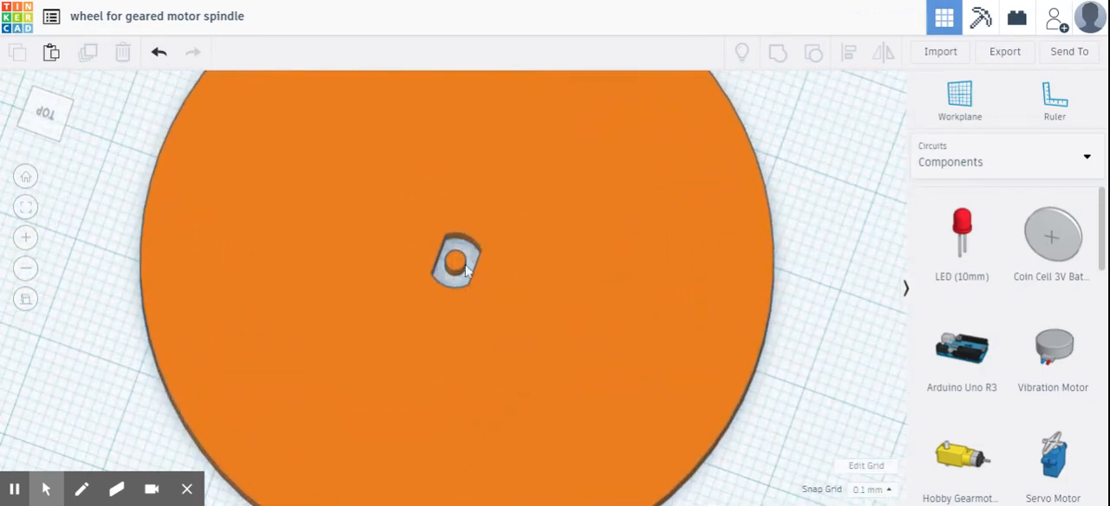
pyautogui.moveTo(465, 269); pyautogui.dragTo(437, 315)
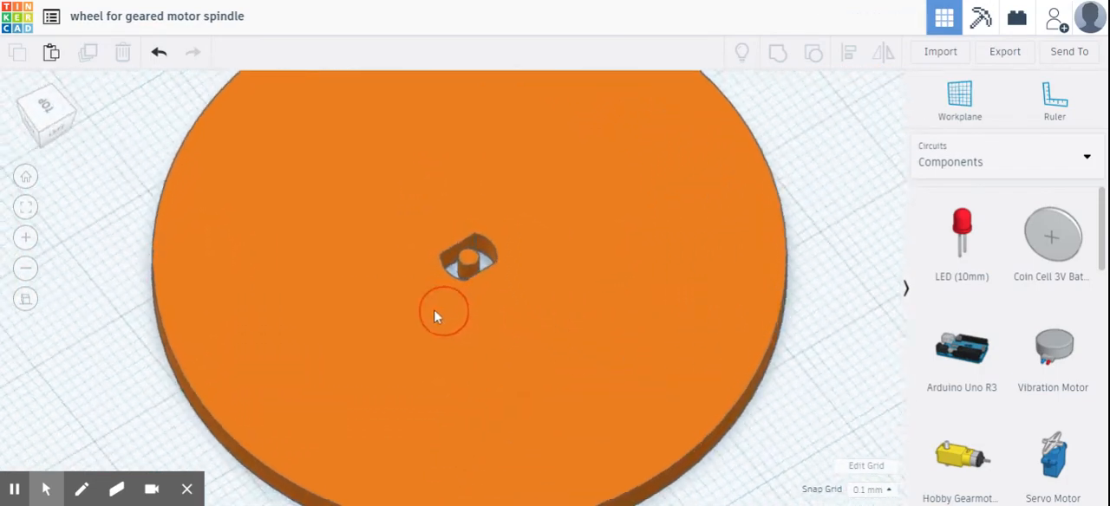
pyautogui.moveTo(434, 316); pyautogui.dragTo(581, 279)
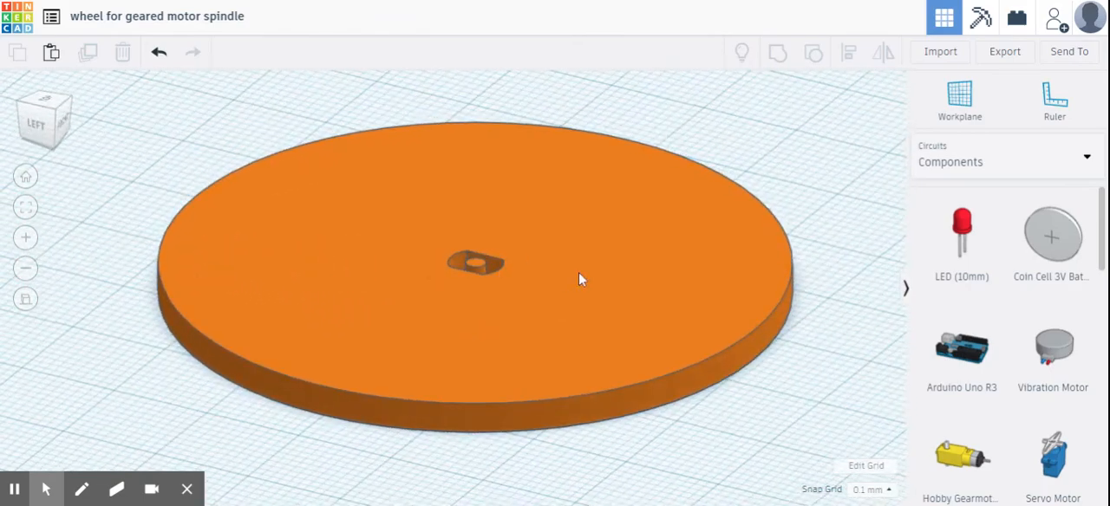